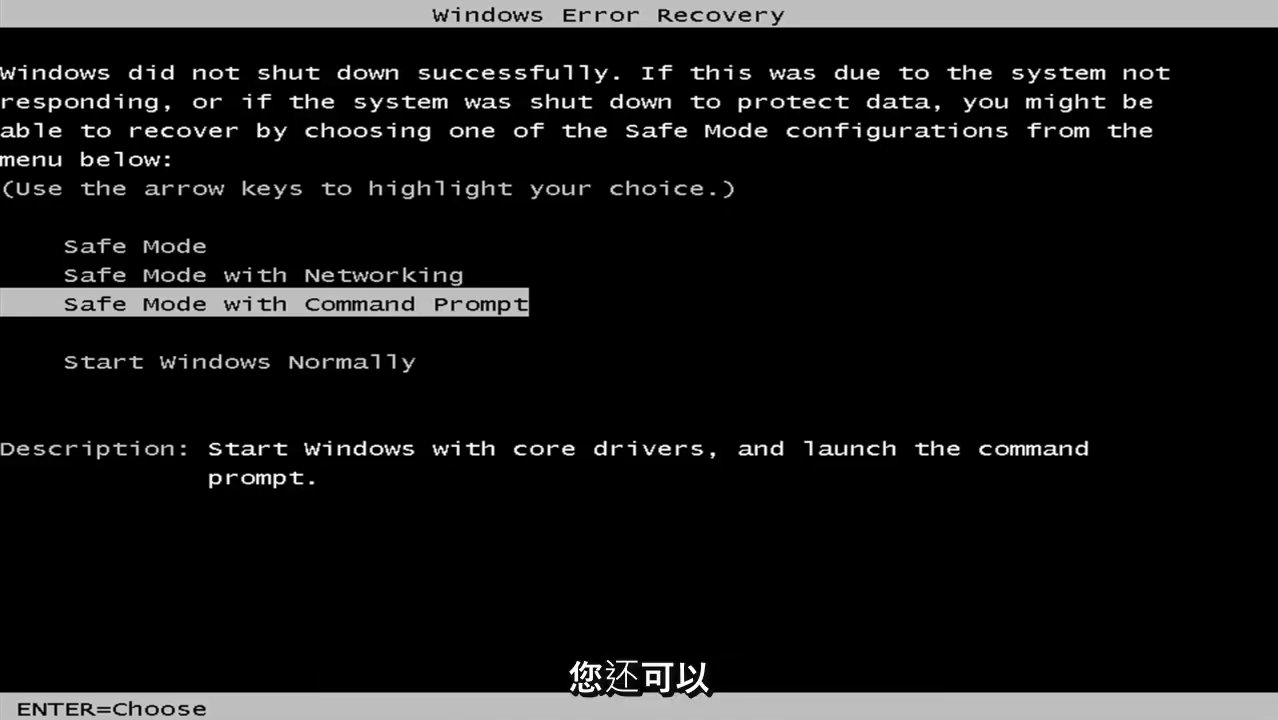
Step: Boot Windows into Safe Mode with Networking from the Windows Error Recovery menu
key(up)
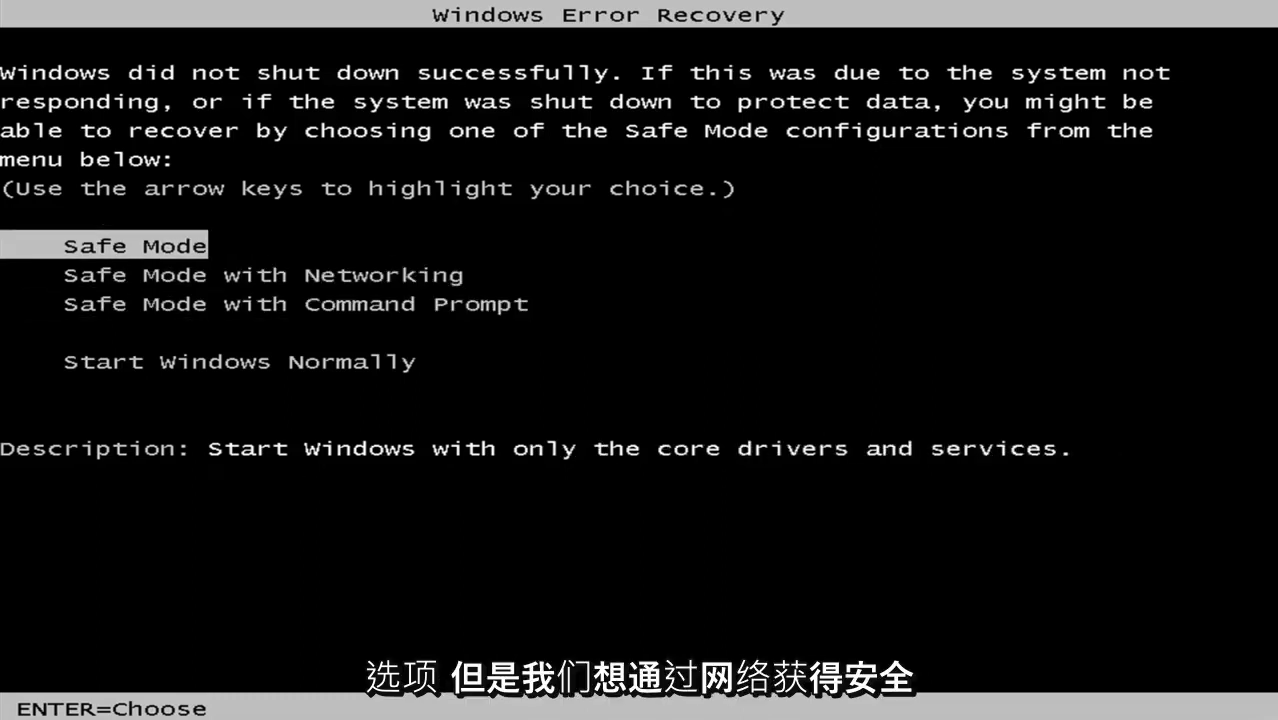
key(Down)
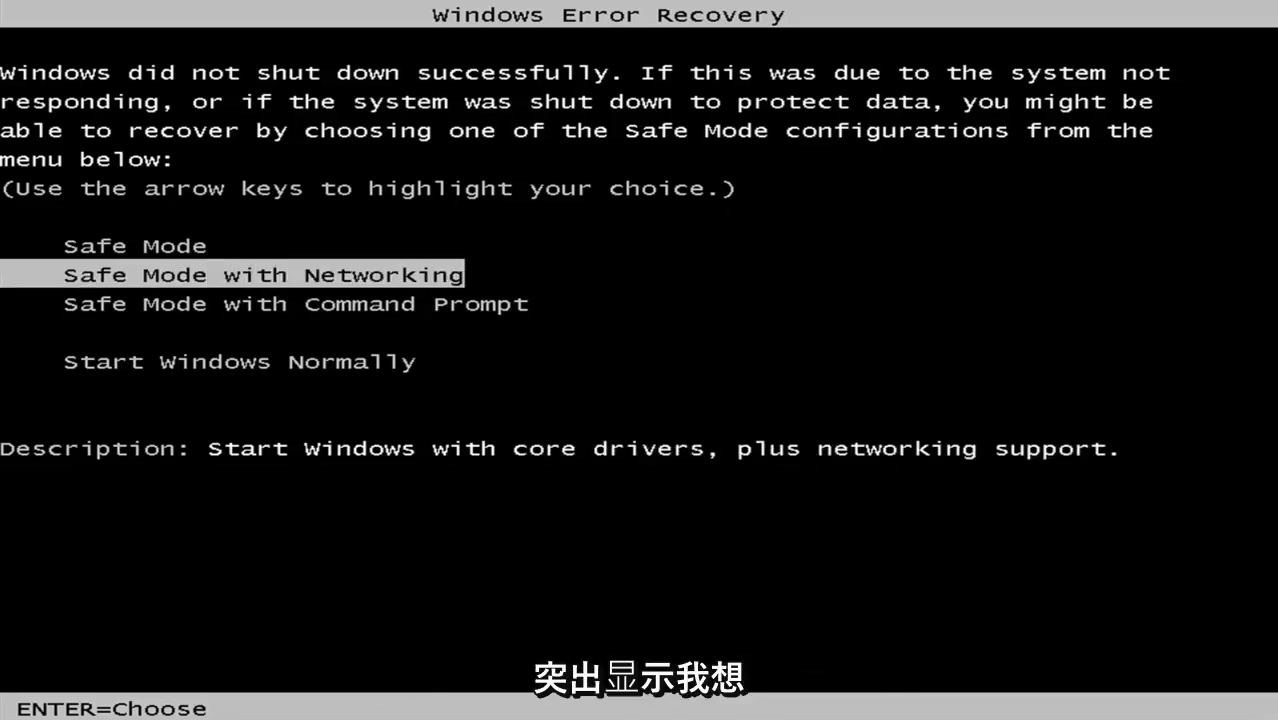
key(enter)
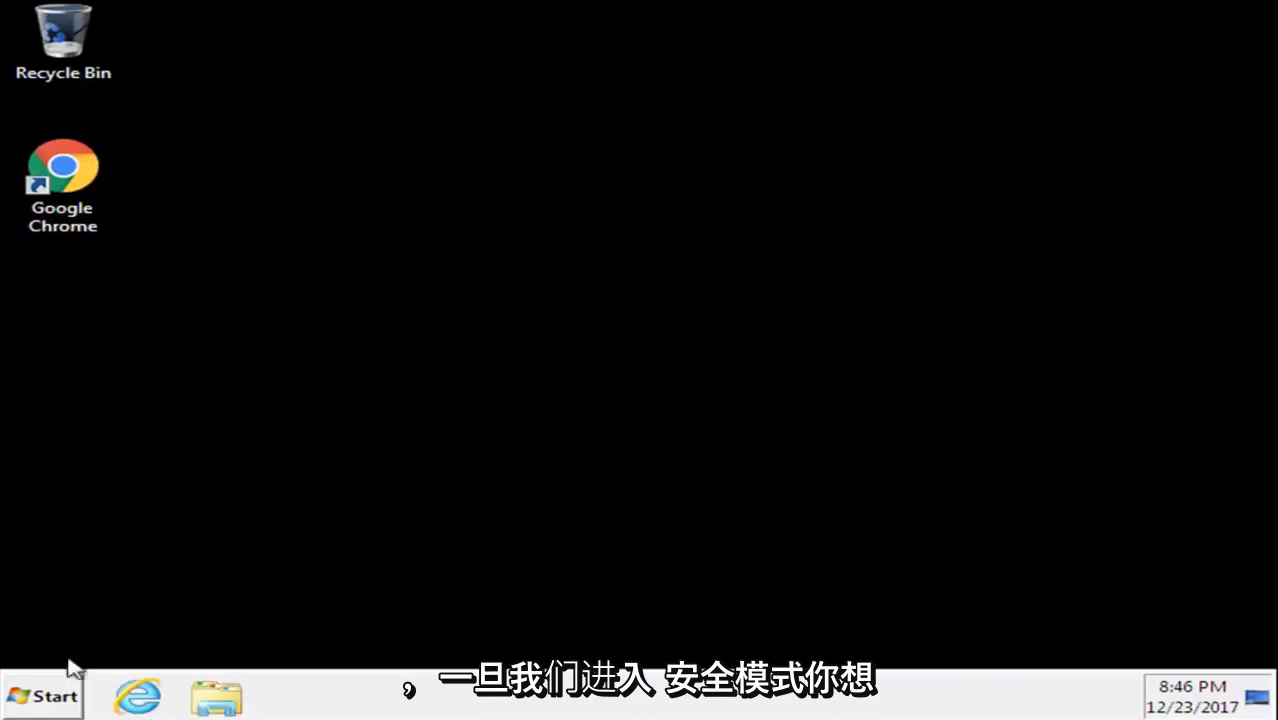
Step: Search the Start menu for 'system' to find System Restore
click(42, 695)
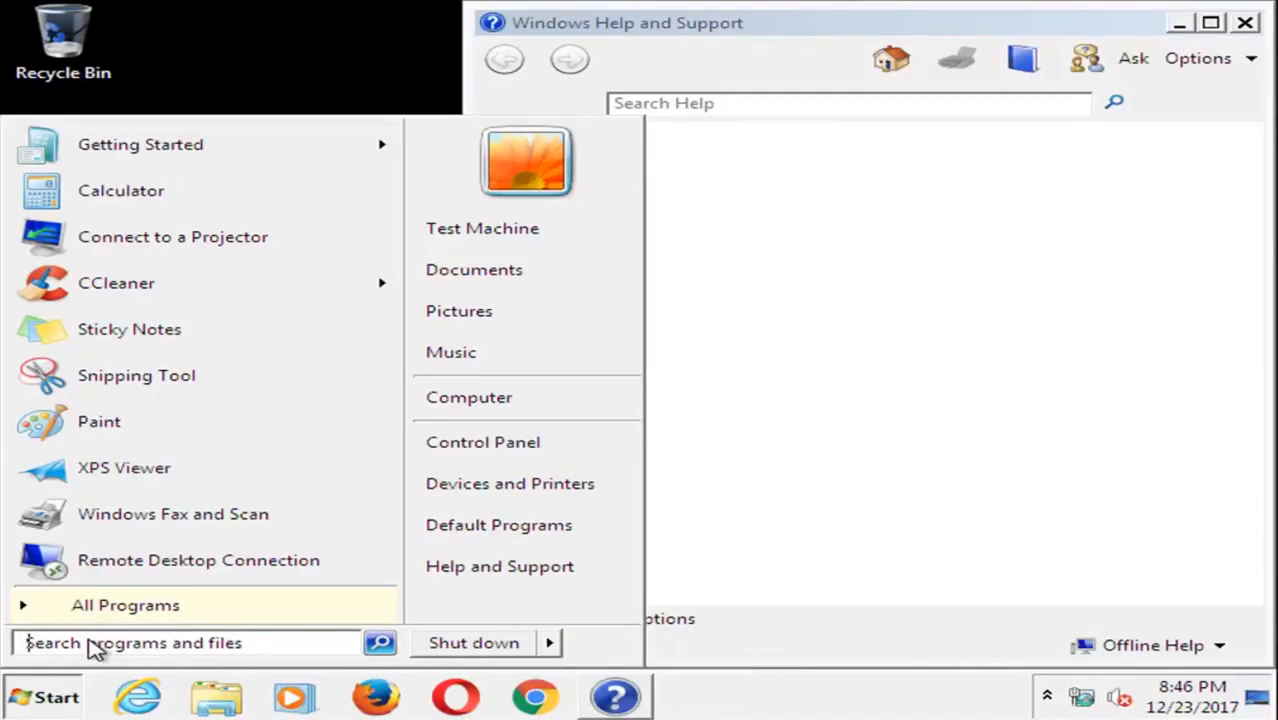
text(system res)
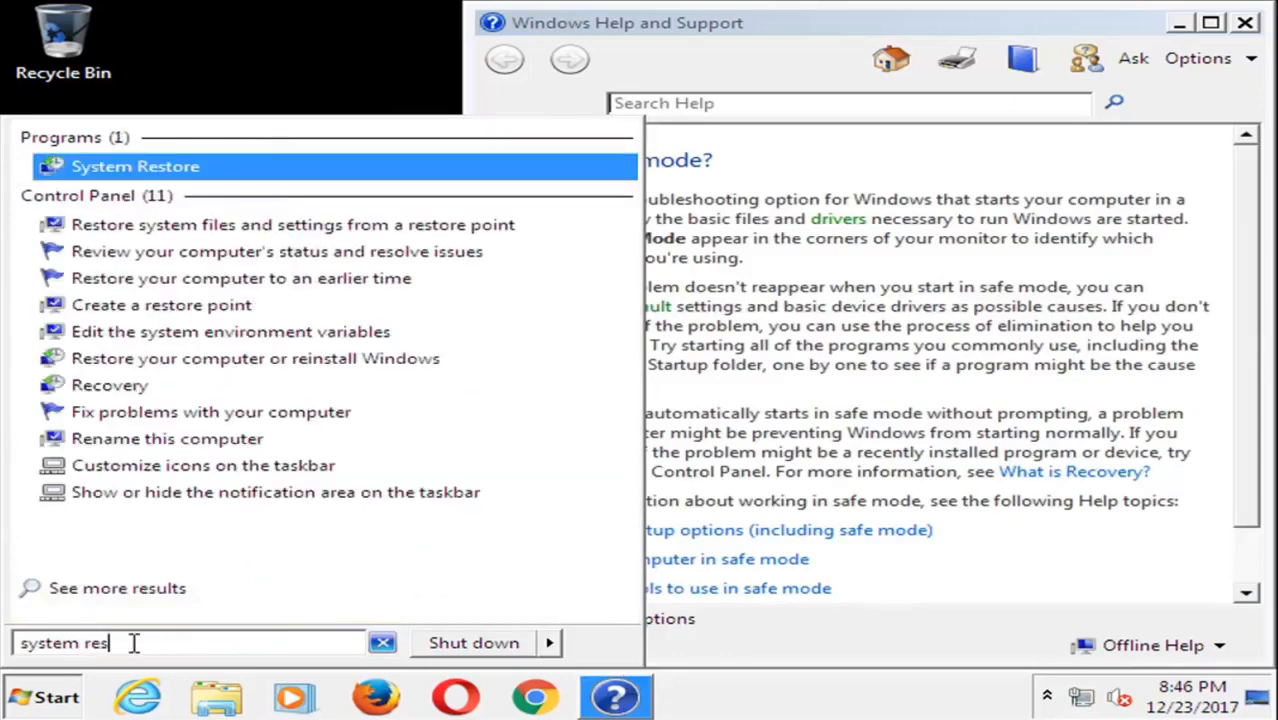
mouse_move(95, 180)
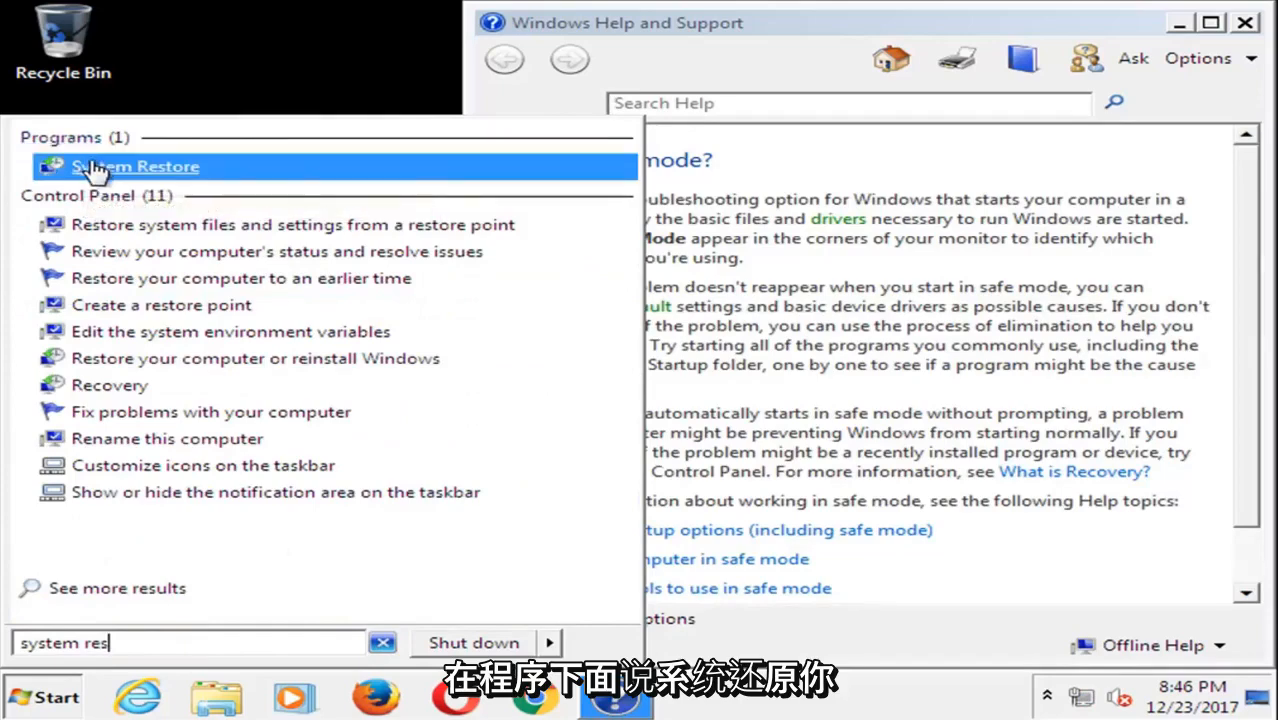
Step: Restore to the 10/28/2017 Installed VMware Tools point through the System Restore wizard
click(137, 167)
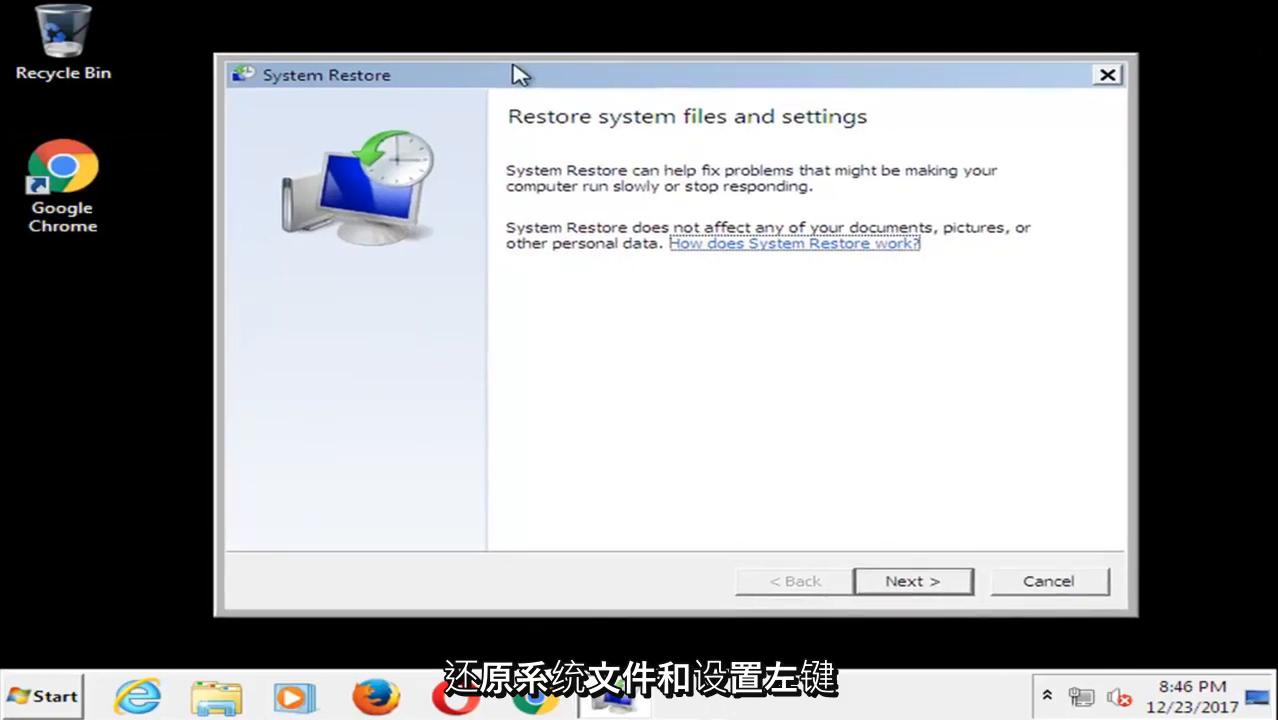
click(911, 581)
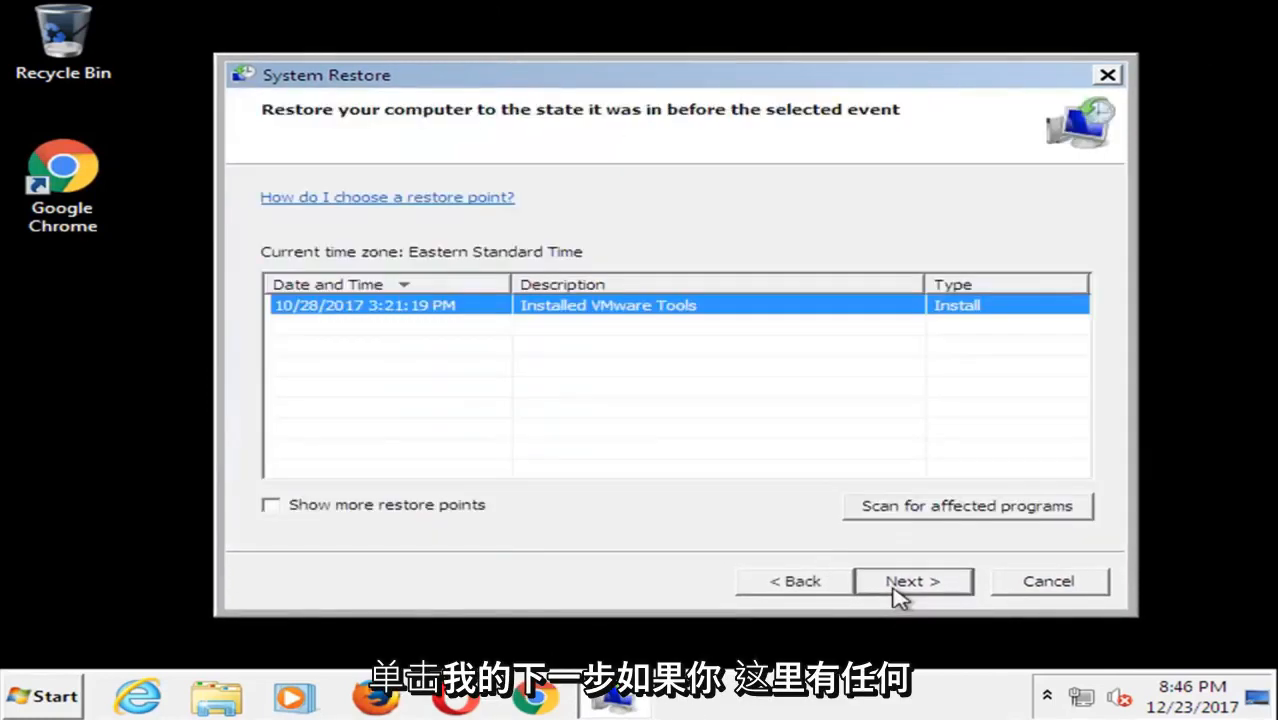
mouse_move(357, 305)
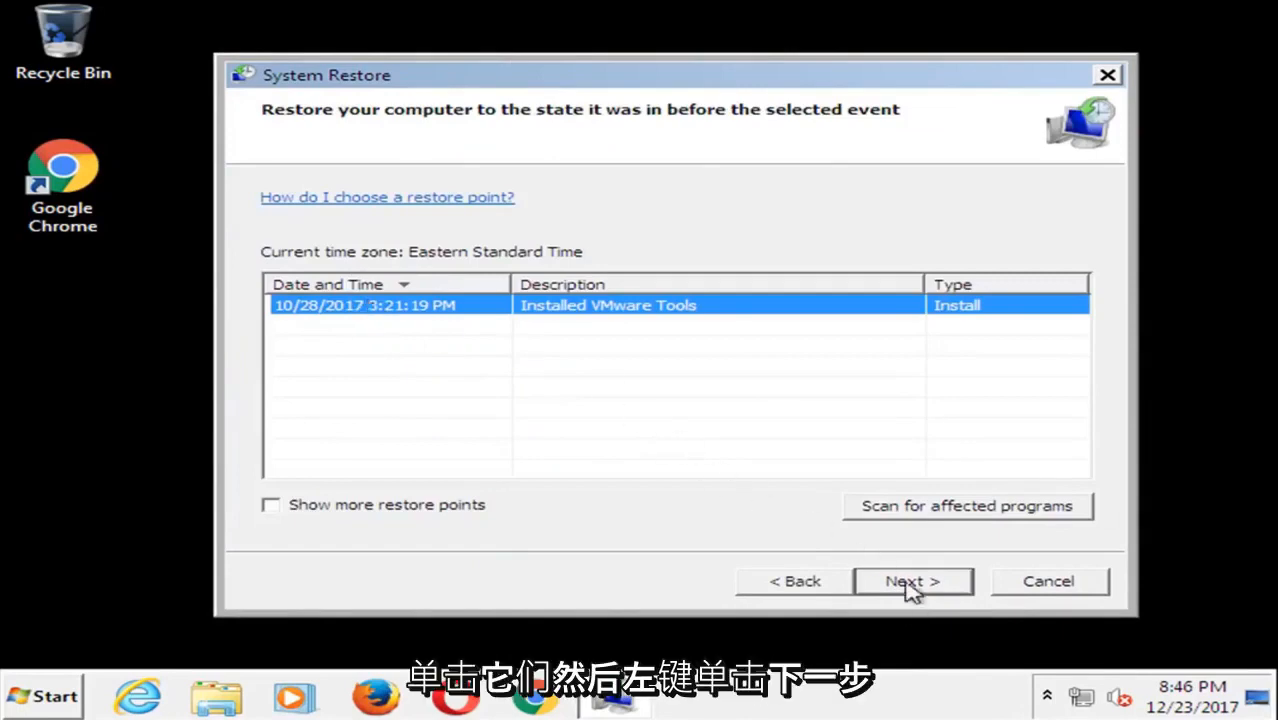
click(911, 581)
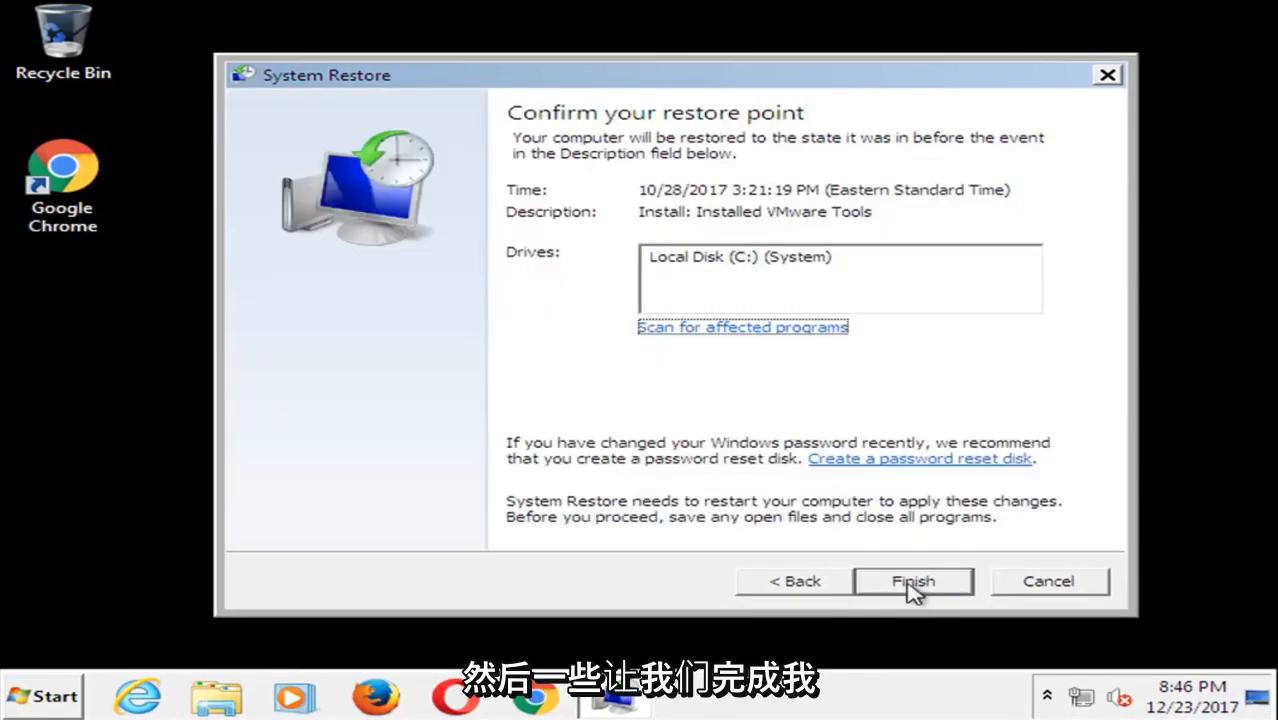
click(912, 581)
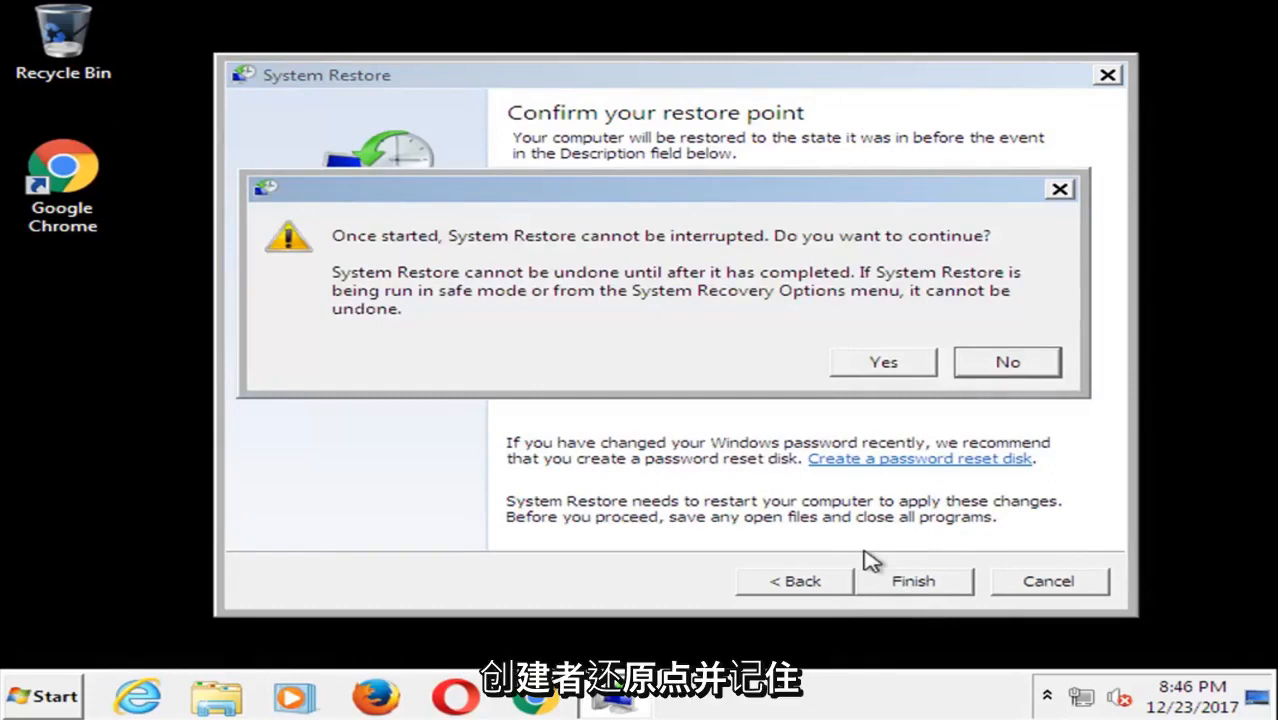
mouse_move(843, 367)
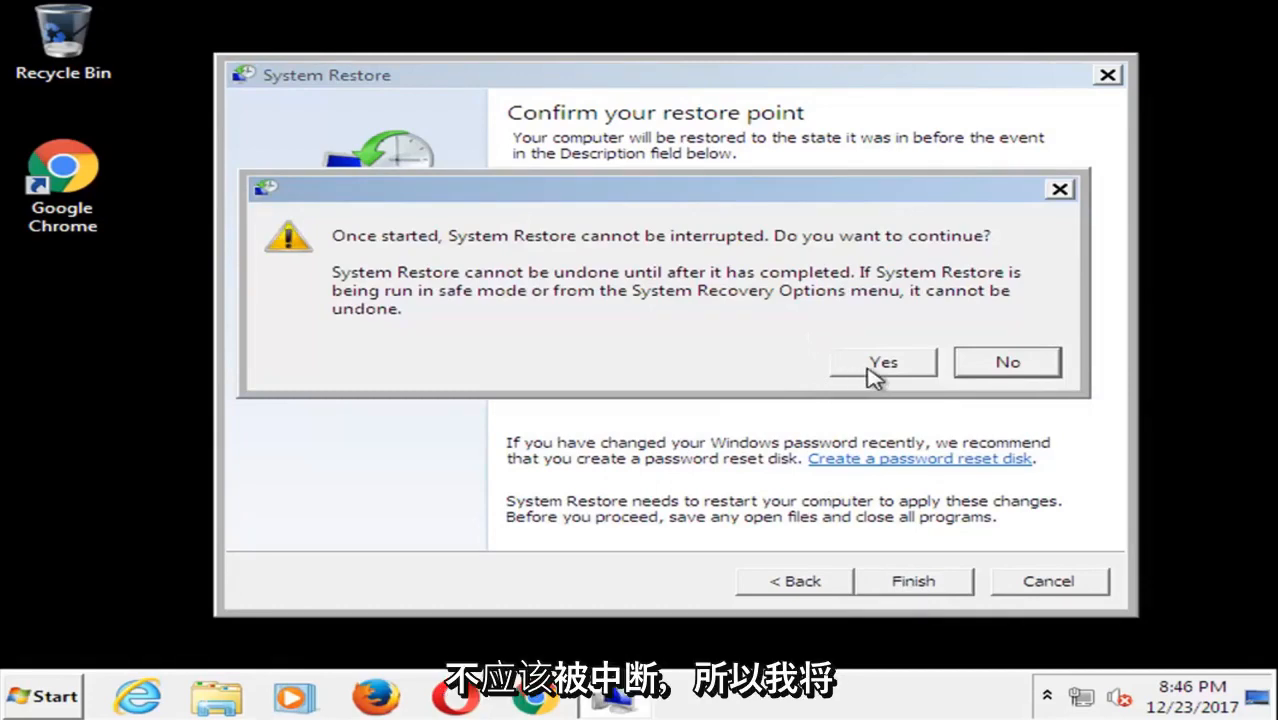
Step: Confirm the warning that System Restore cannot be interrupted once started
click(882, 362)
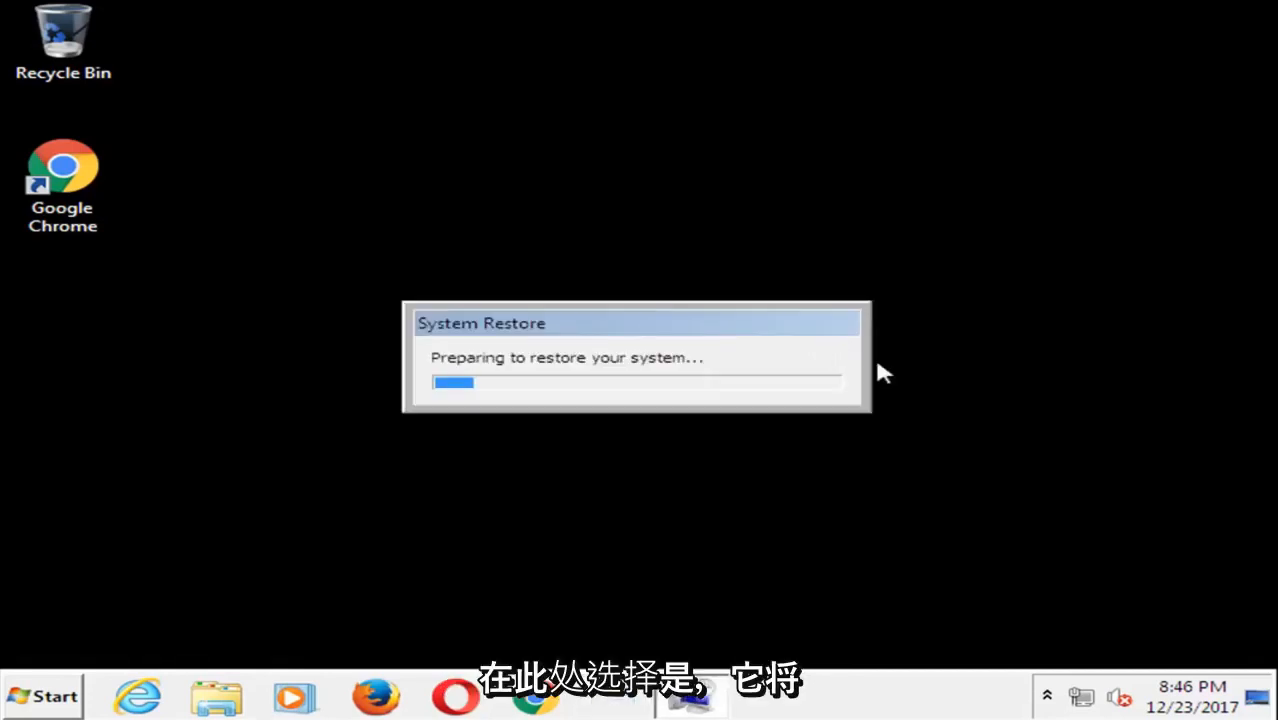